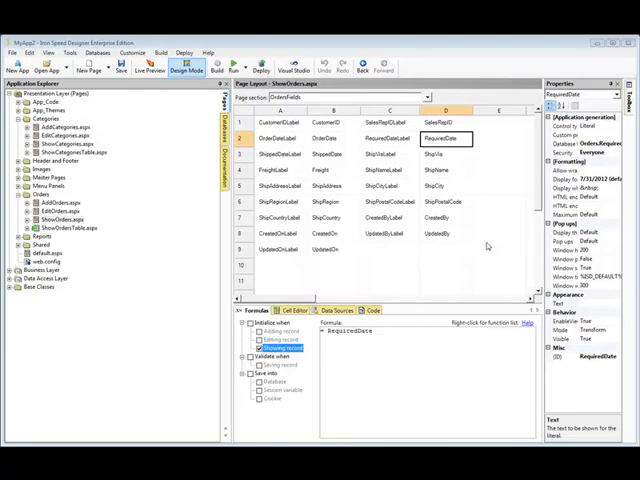
mouse_move(484, 270)
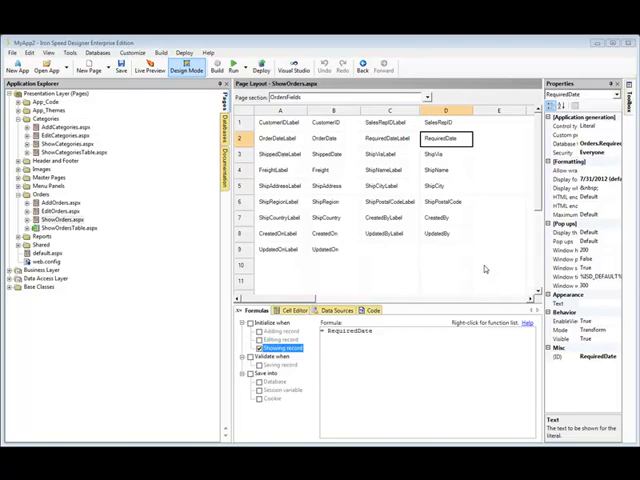
mouse_move(480, 268)
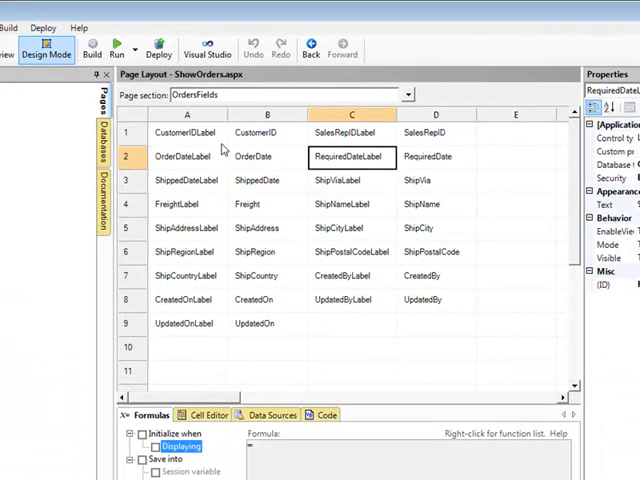
Select the CustomerID cell and review its '= CustomerID' formula, the page's data queries, then its GEN:FIELDVALUE markup.
click(184, 132)
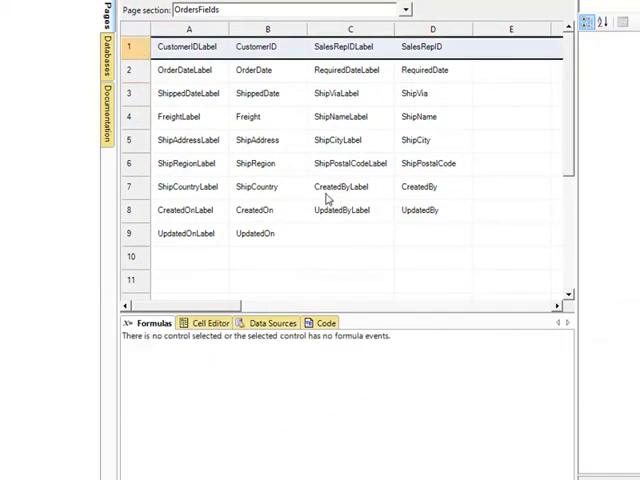
mouse_move(250, 340)
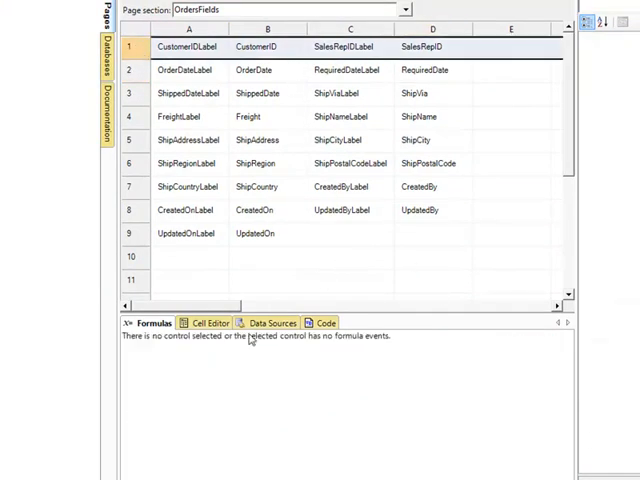
click(270, 48)
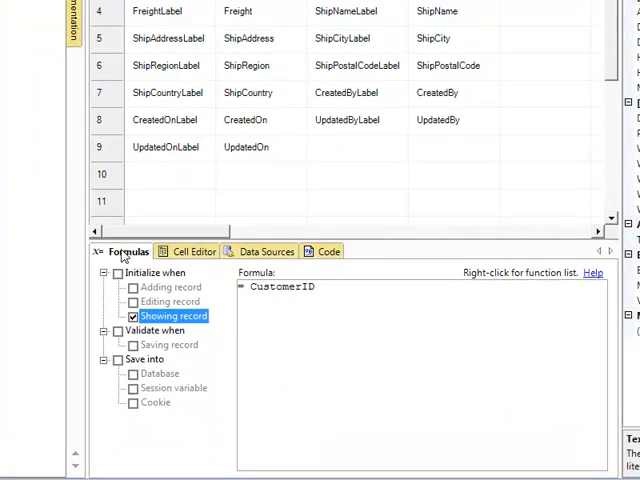
mouse_move(150, 256)
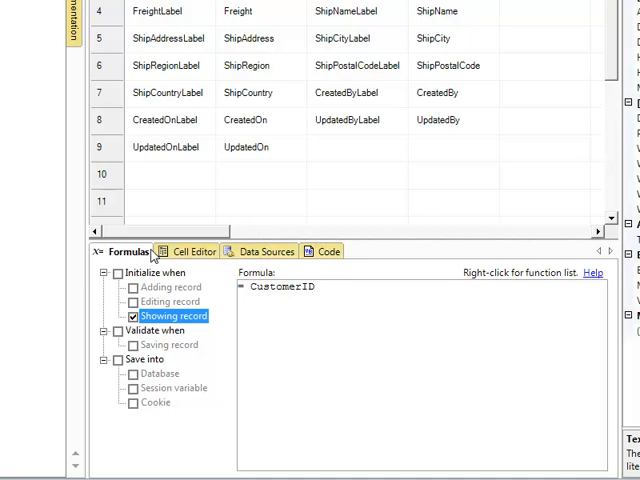
click(324, 252)
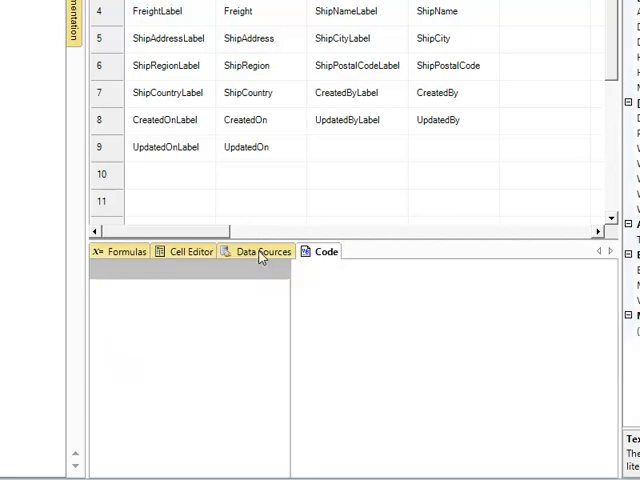
click(262, 252)
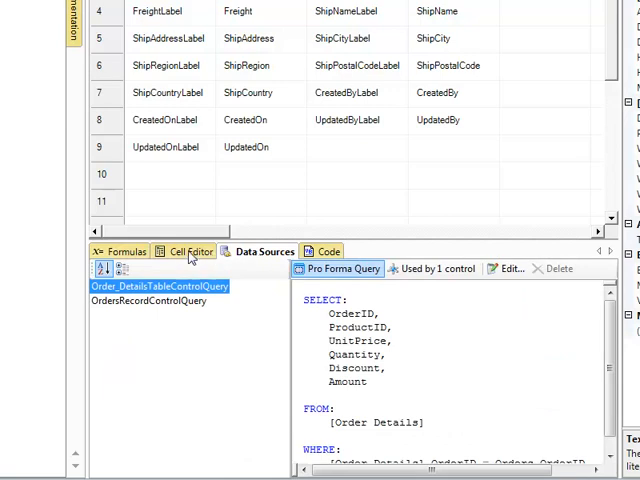
click(190, 252)
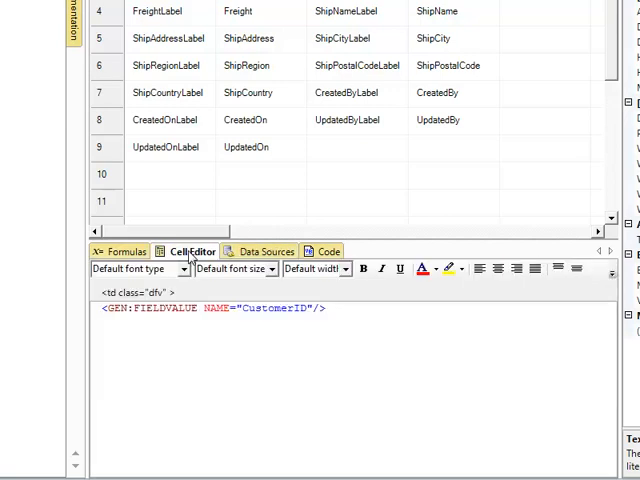
mouse_move(288, 284)
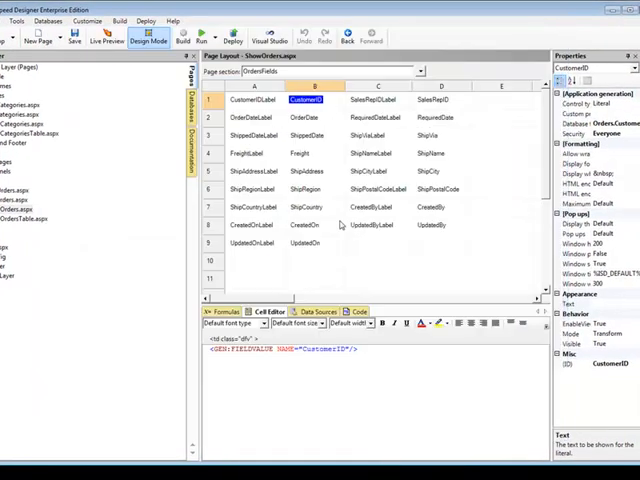
mouse_move(342, 224)
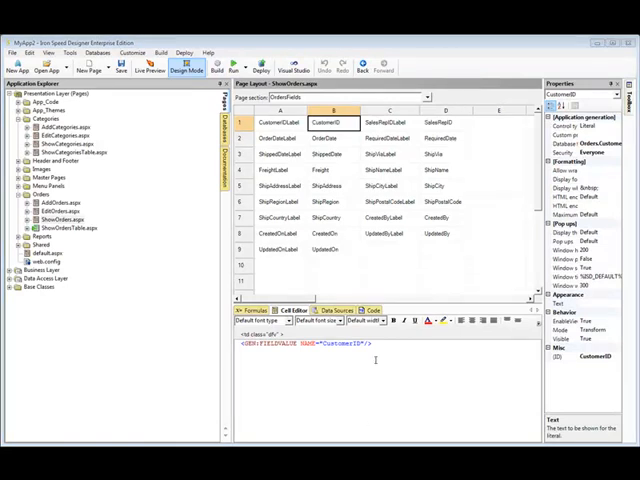
mouse_move(338, 184)
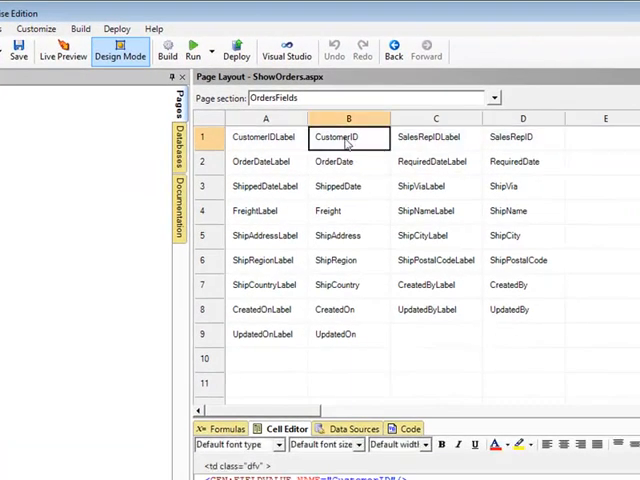
double_click(348, 136)
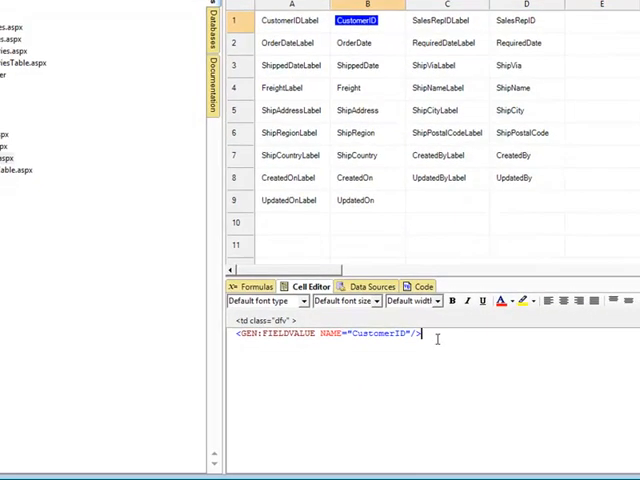
triple_click(328, 332)
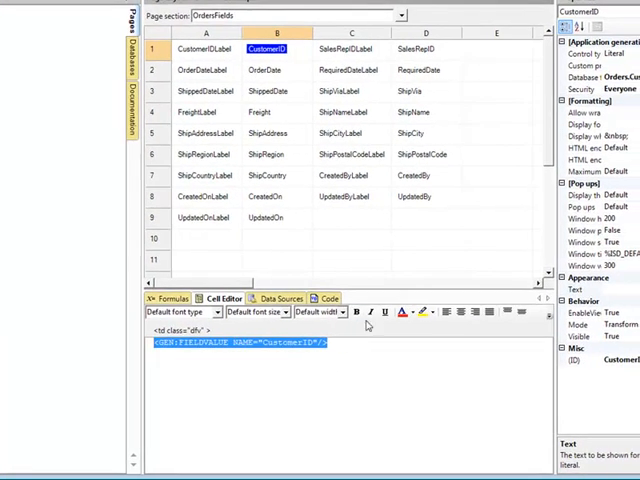
click(352, 312)
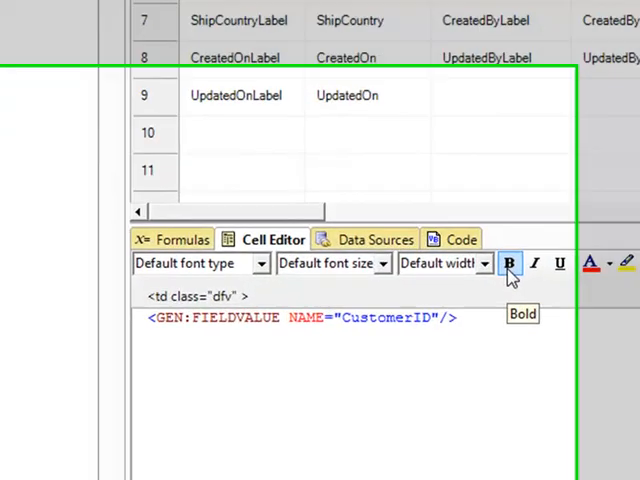
Apply bold so the CustomerID cell's td gets style="font-weight: bold".
click(508, 264)
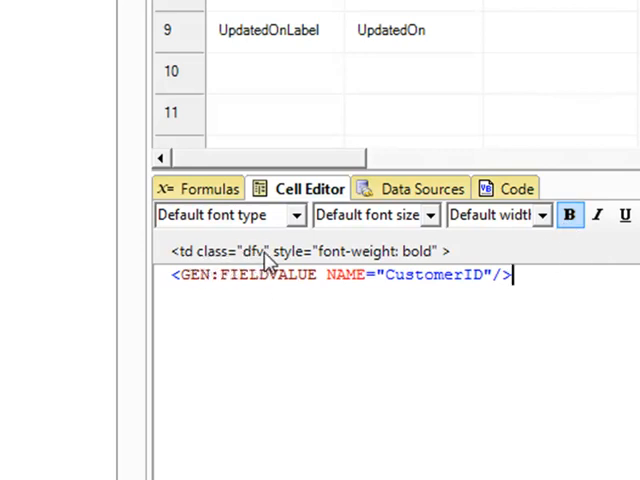
mouse_move(256, 270)
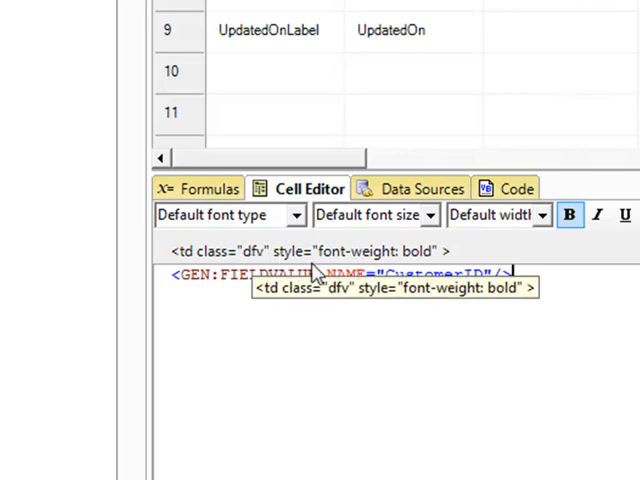
mouse_move(464, 260)
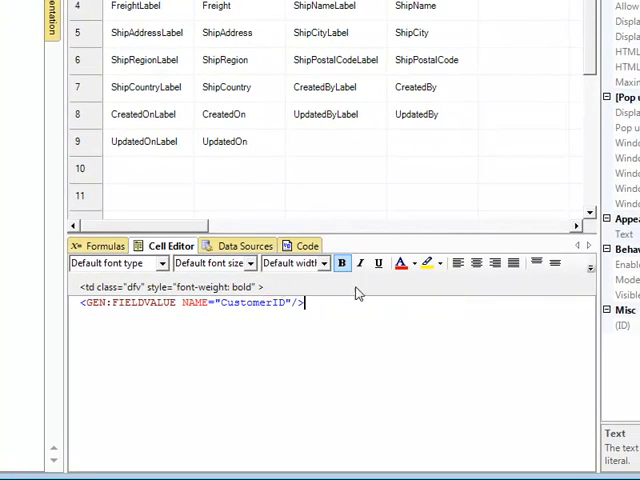
mouse_move(342, 264)
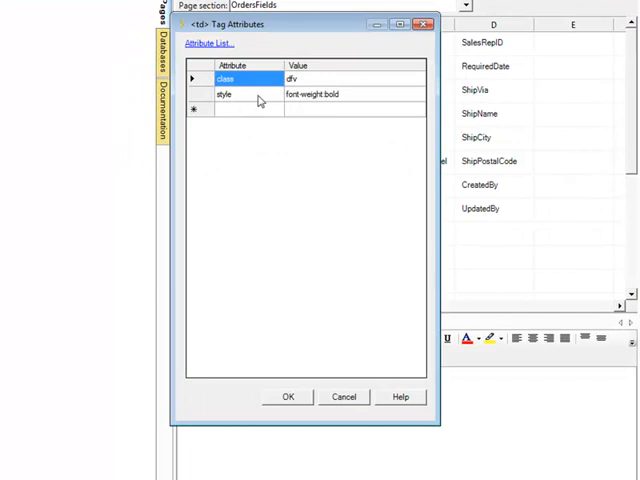
mouse_move(360, 102)
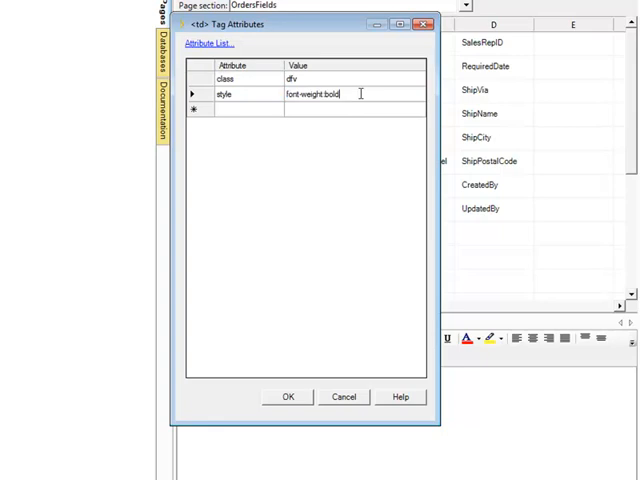
mouse_move(354, 452)
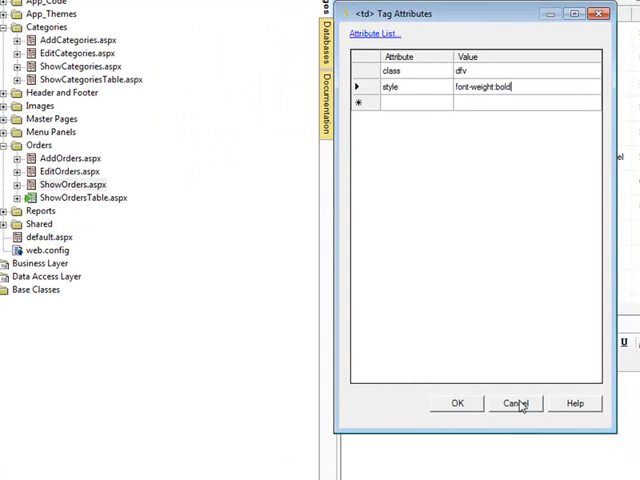
click(516, 404)
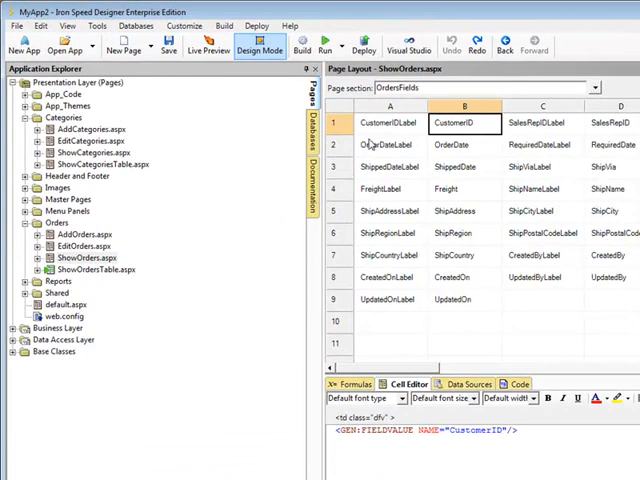
mouse_move(340, 132)
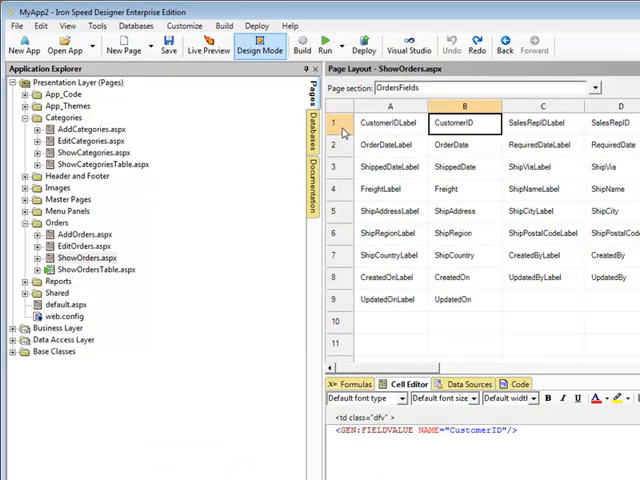
Select the CustomerIDLabel cell to reach the Styles > Row choices.
double_click(464, 122)
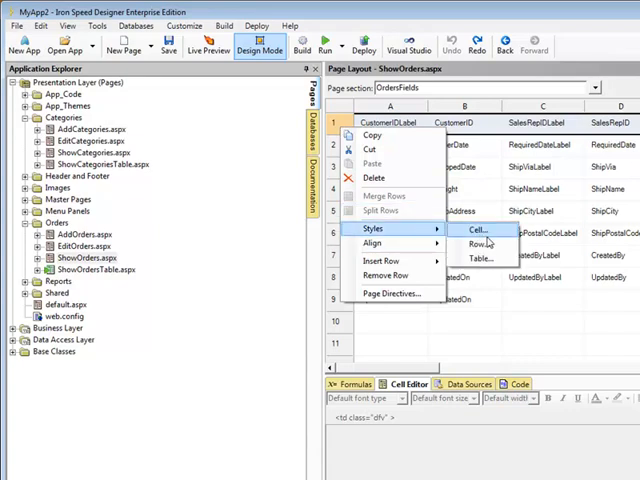
mouse_move(480, 244)
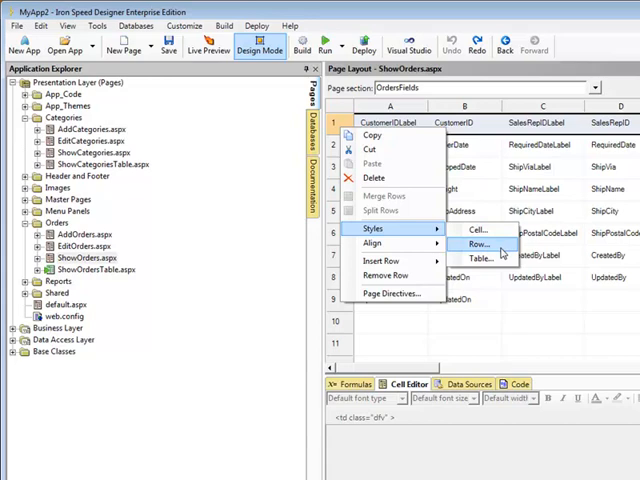
Add a 'style' attribute with a color value (03030) to the row's tag attributes.
click(472, 244)
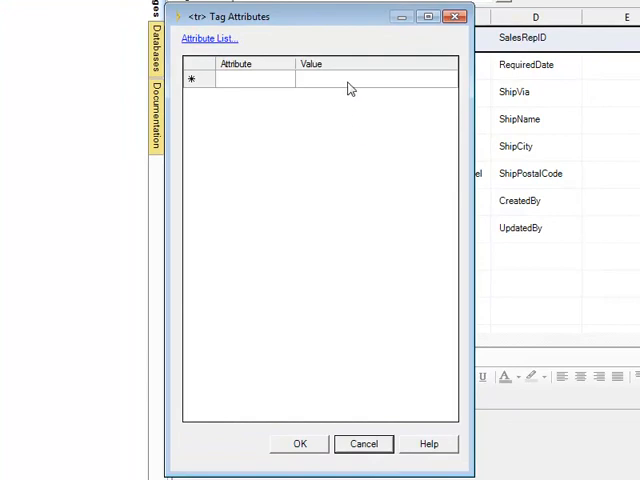
click(244, 80)
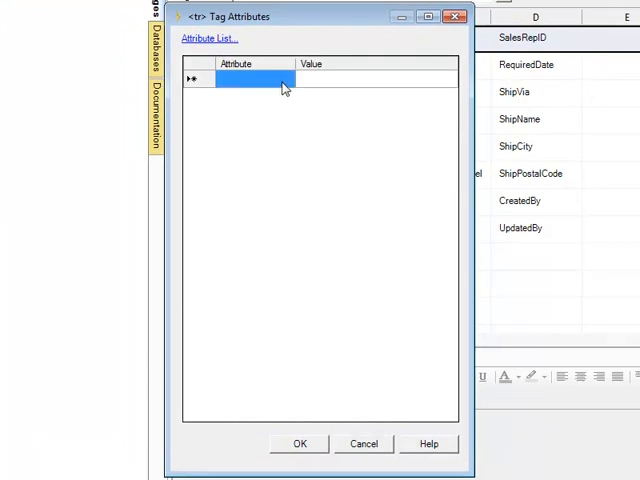
text(st)
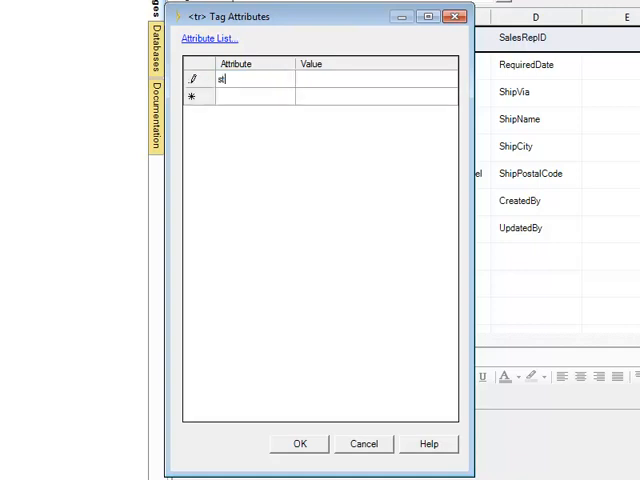
text(color:)
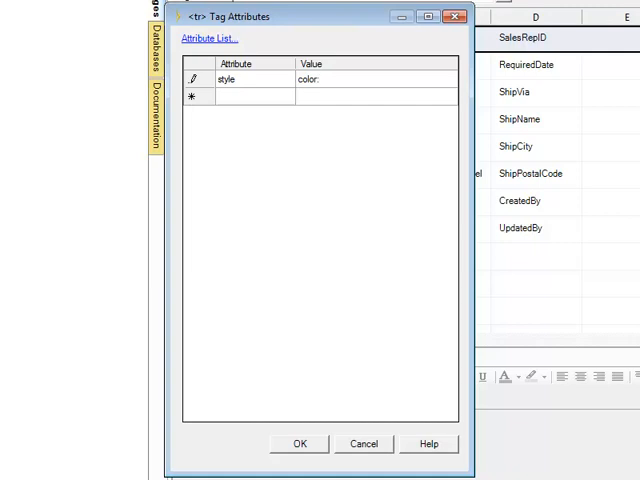
text(03030)
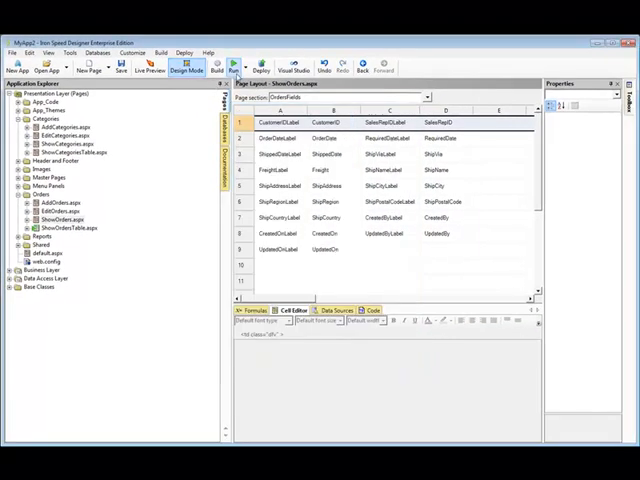
Select the CustomerIDLabel cell so its GEN:FIELDVALUE markup shows in the Cell Editor.
click(232, 54)
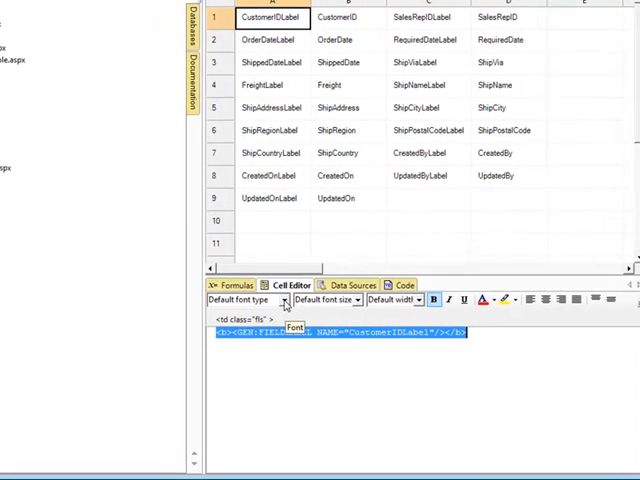
Apply the Verdana font to the CustomerIDLabel text, wrapping it in a styled span.
click(284, 300)
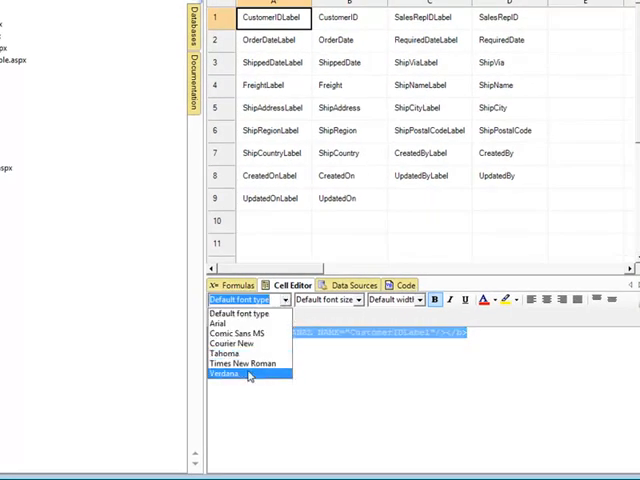
click(228, 376)
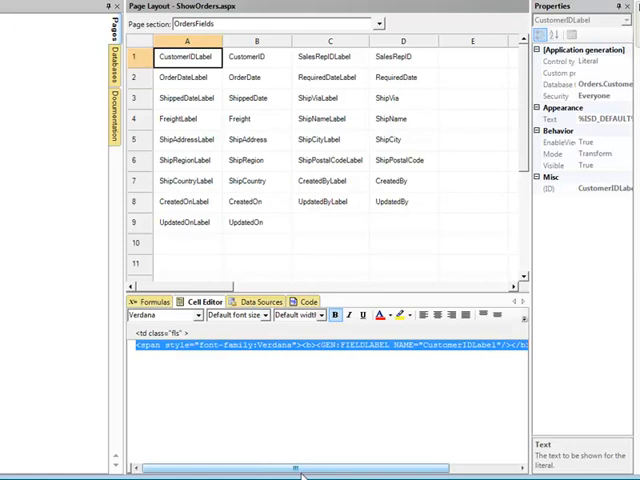
click(268, 316)
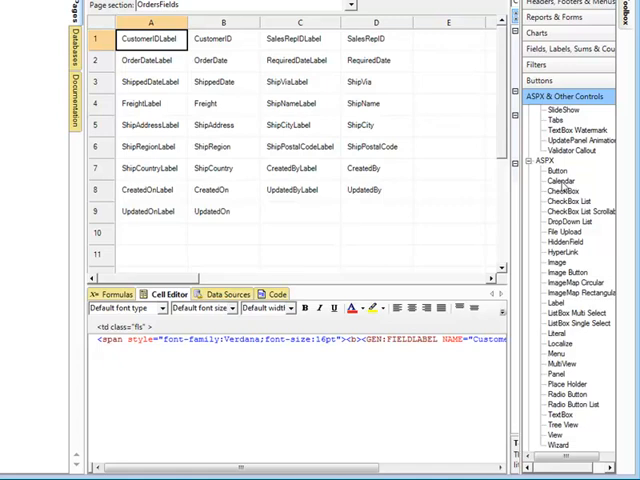
Add an ASP.NET Calendar control named MyCalendar into the OrderDate cell.
click(568, 180)
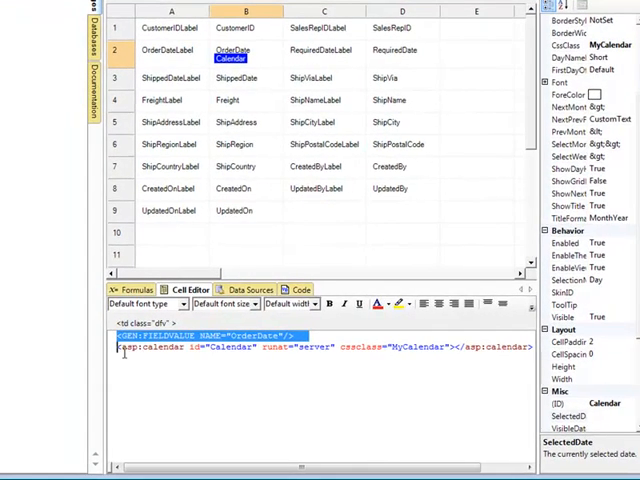
drag(340, 468, 430, 468)
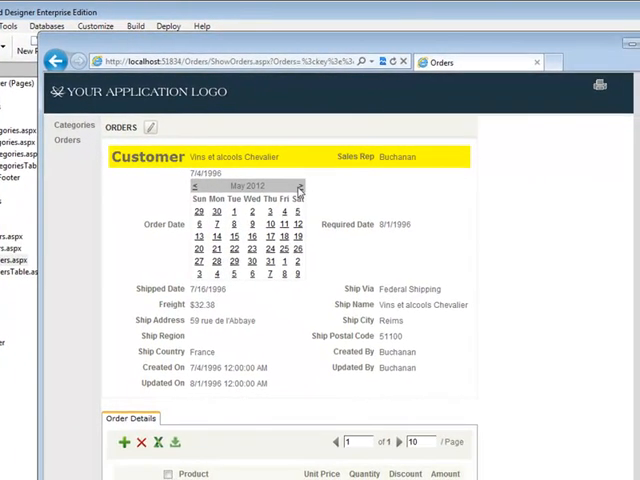
Page the Order Date calendar forward and back a month on the running Orders page.
click(300, 186)
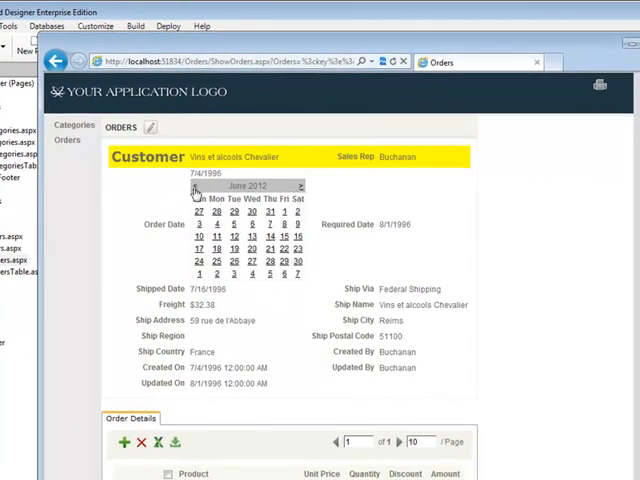
click(196, 184)
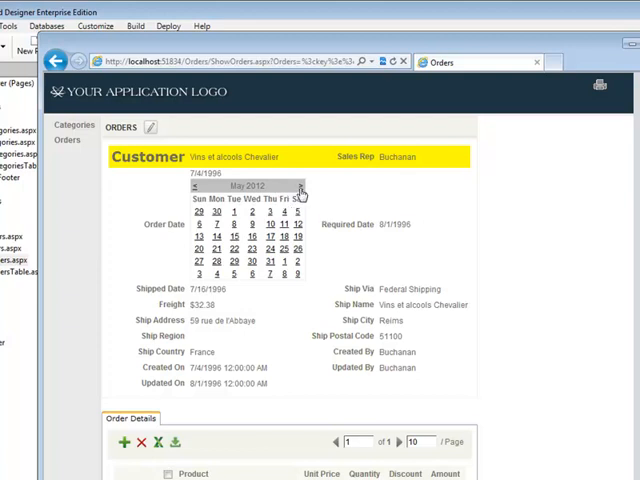
mouse_move(196, 188)
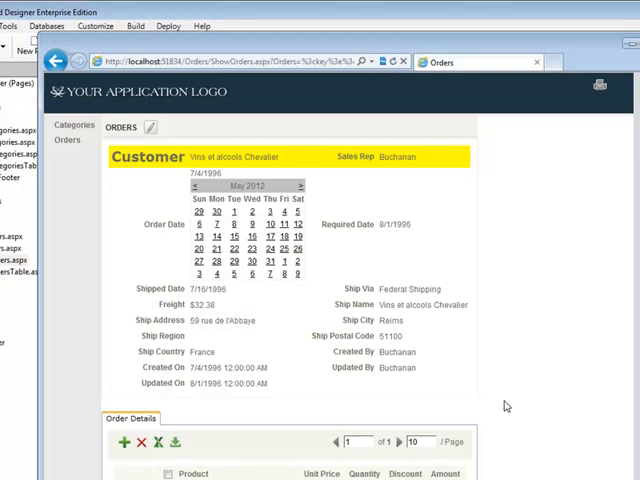
mouse_move(492, 384)
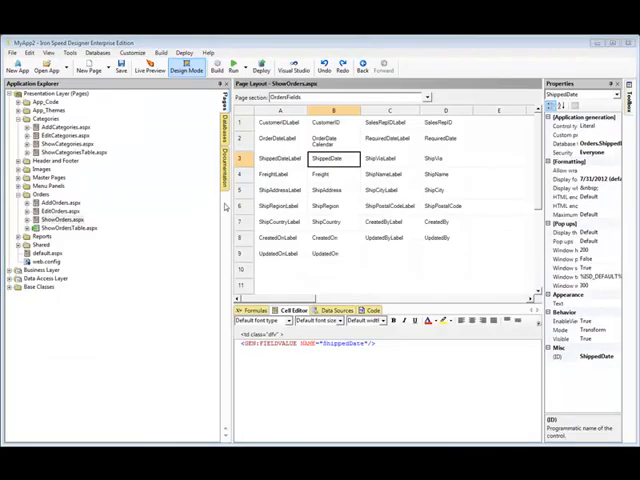
Remove the ShippedDateLabel and FreightLabel cells and select ShippedDate and Freight together.
click(288, 158)
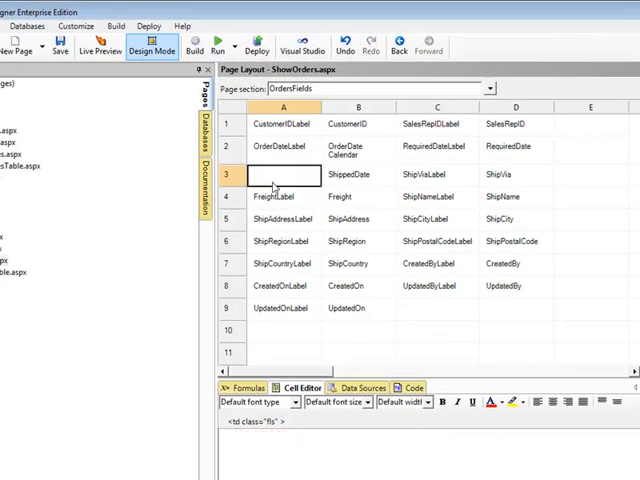
click(280, 196)
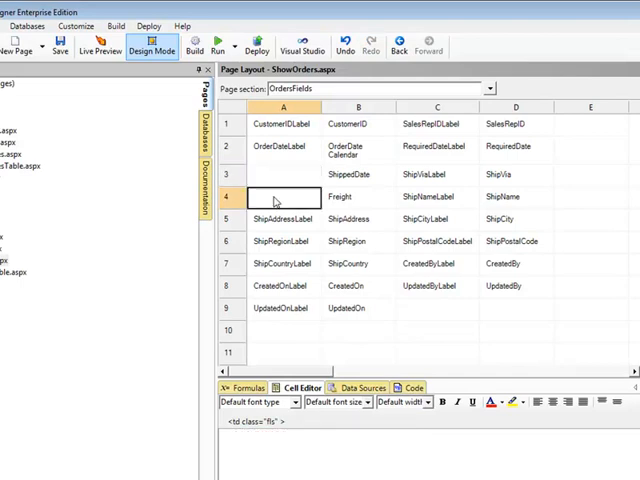
click(358, 174)
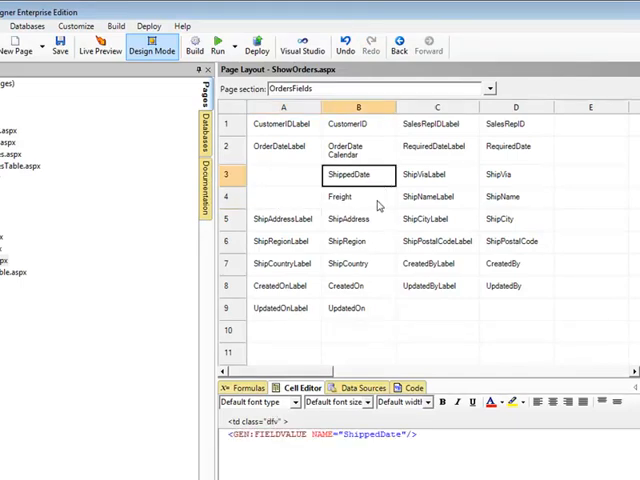
click(358, 196)
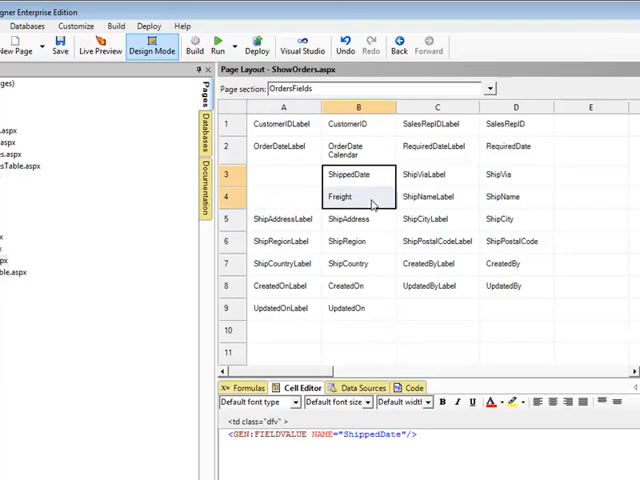
right_click(352, 196)
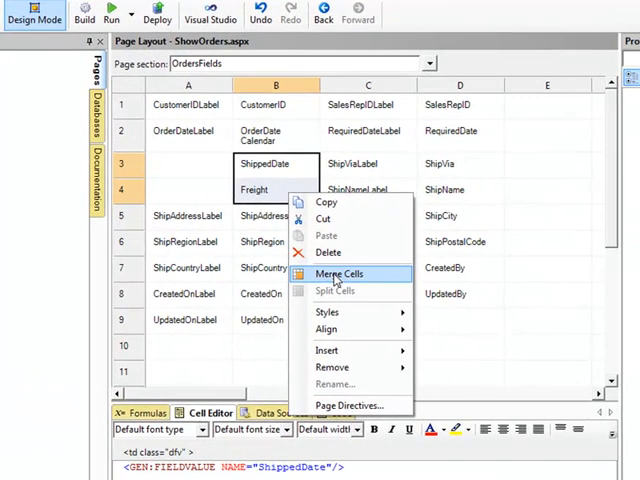
Merge ShippedDate and Freight into one cell and insert an accordion with a pane for each.
click(338, 272)
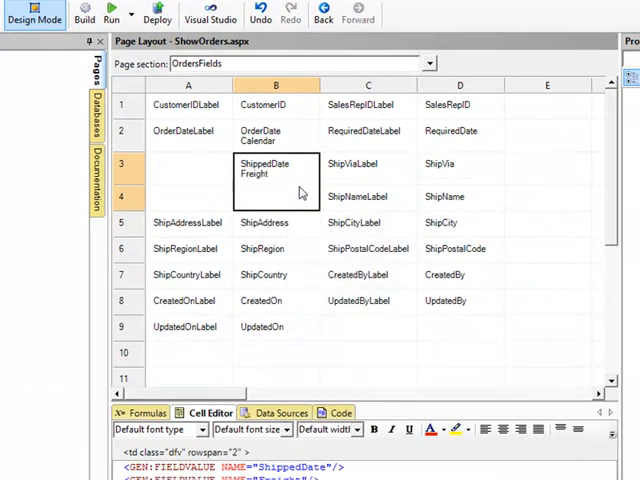
right_click(300, 194)
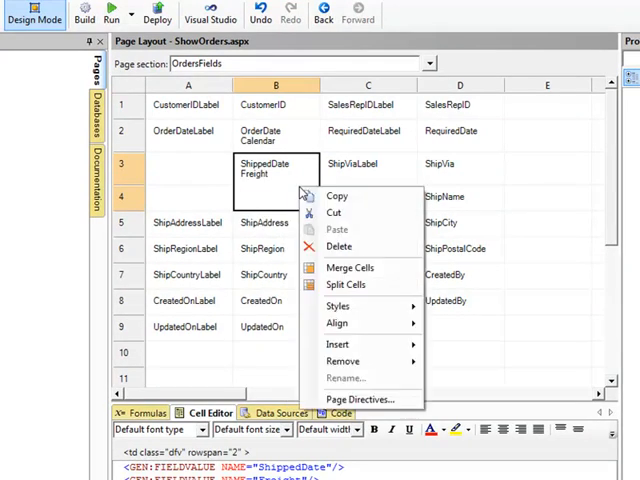
mouse_move(336, 340)
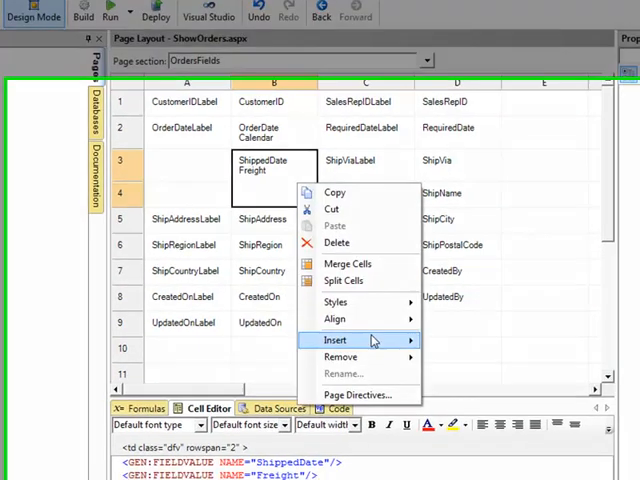
click(336, 340)
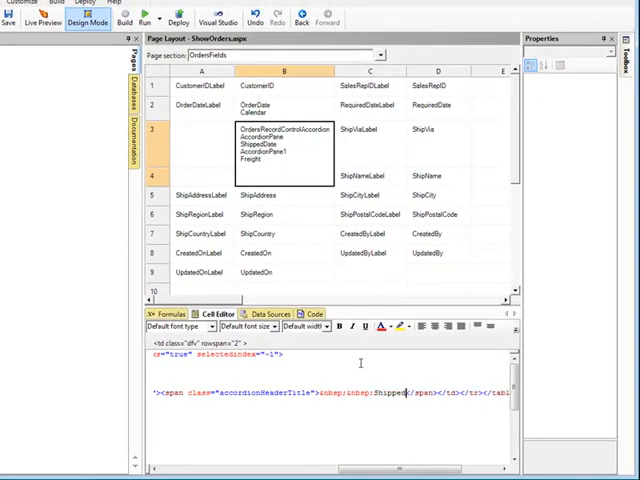
Finish the AccordionHeaderTitle as 'Shipped Date' and move down to the second pane's title.
text(Date)
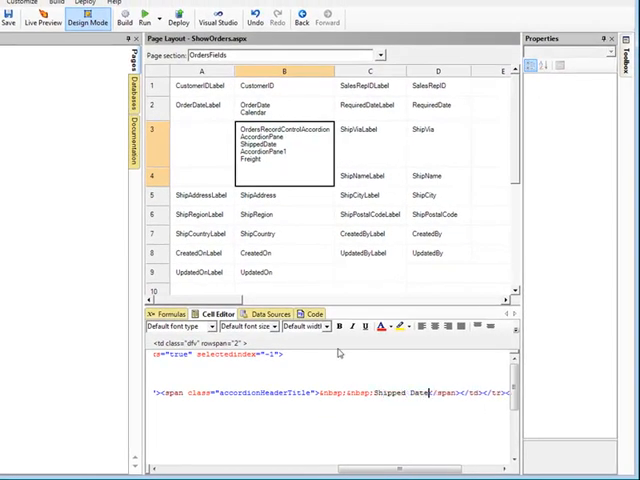
scroll(down, 3)
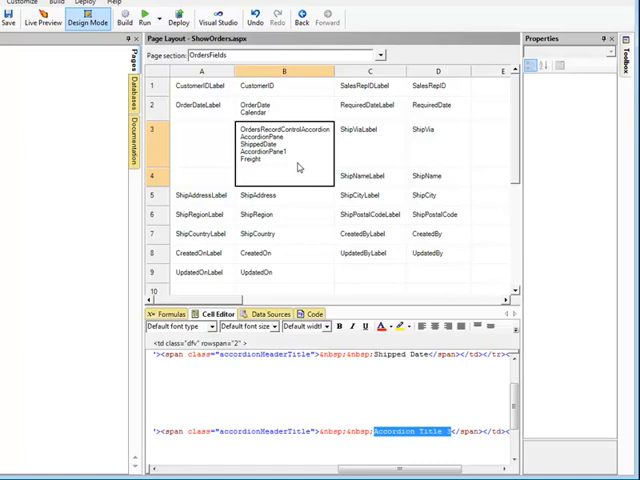
scroll(down, 3)
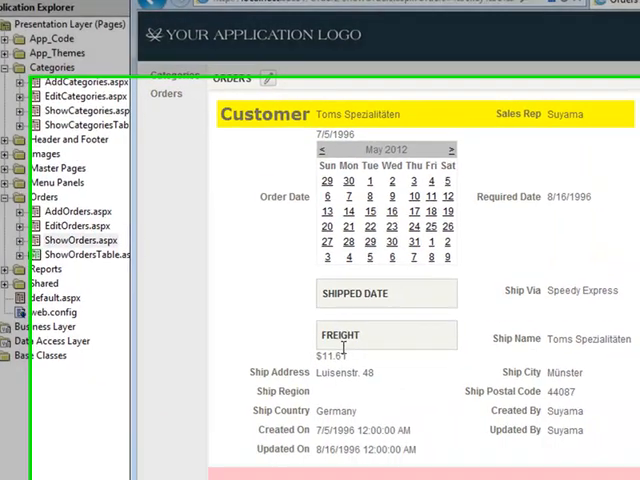
Scroll the running Orders page to reveal the Order Details table below the accordion.
scroll(down, 3)
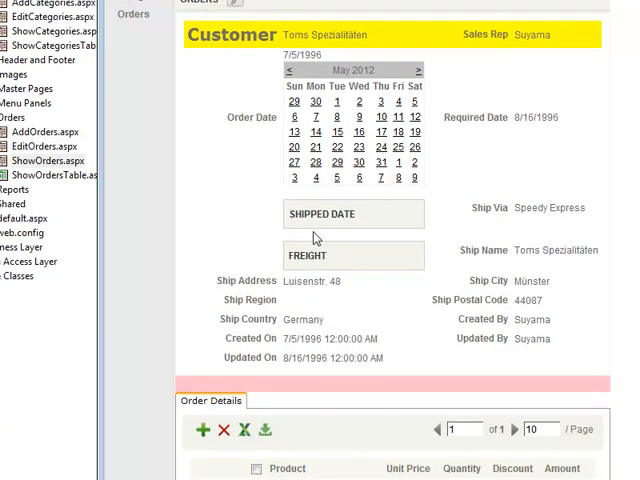